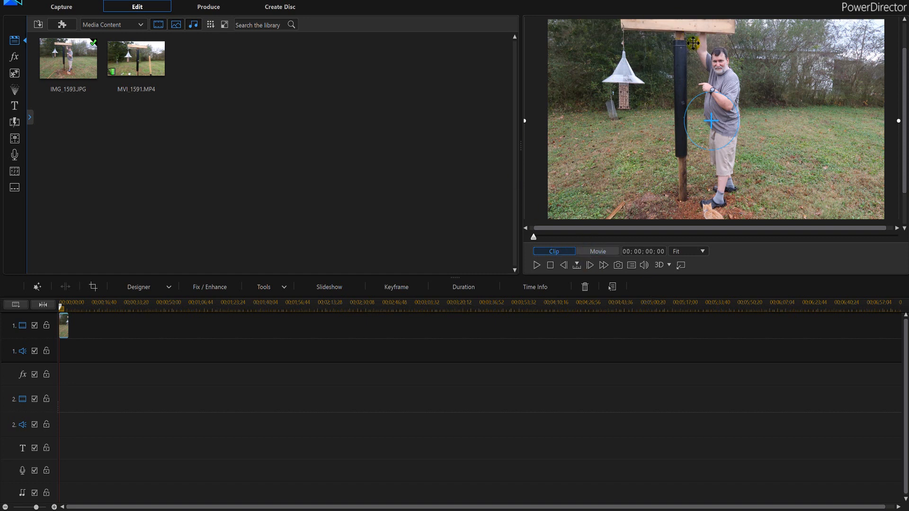
mouse_move(452, 144)
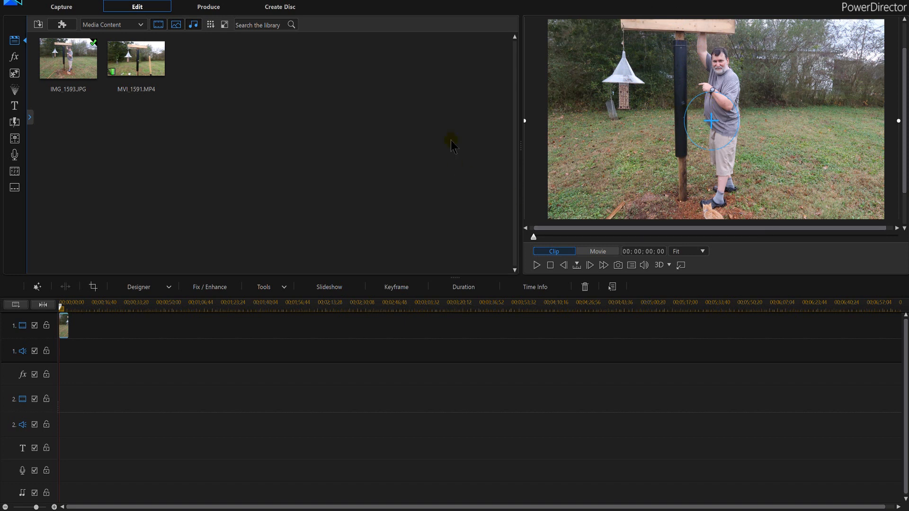
mouse_move(116, 148)
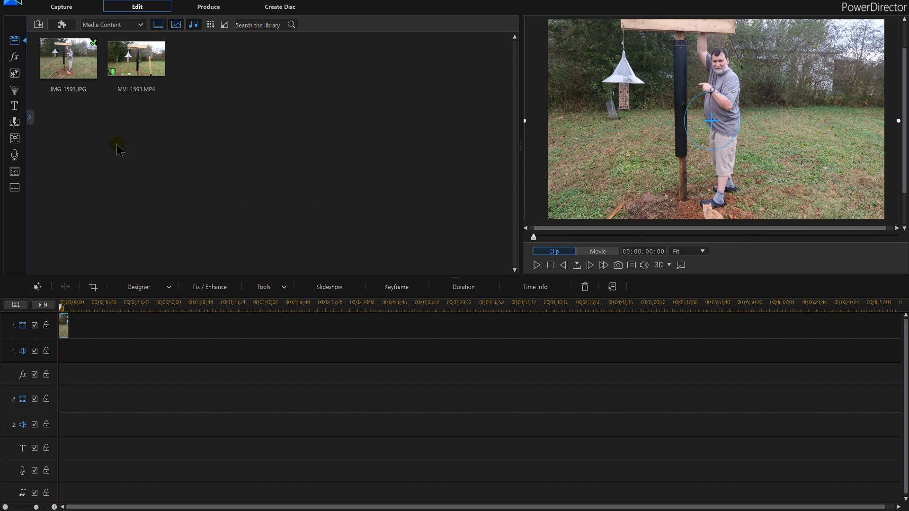
mouse_move(574, 496)
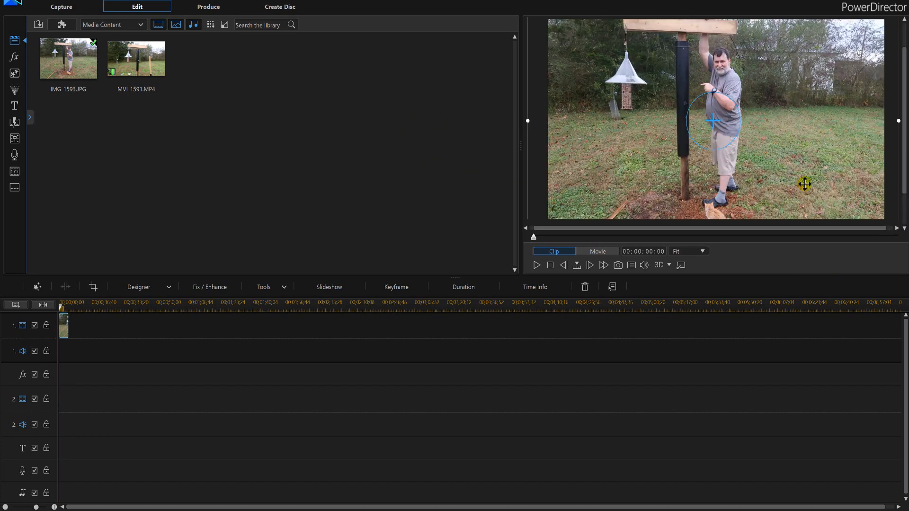
Step: Scale up and reposition the photo so the man and baffle fill the frame
drag(712, 119, 772, 120)
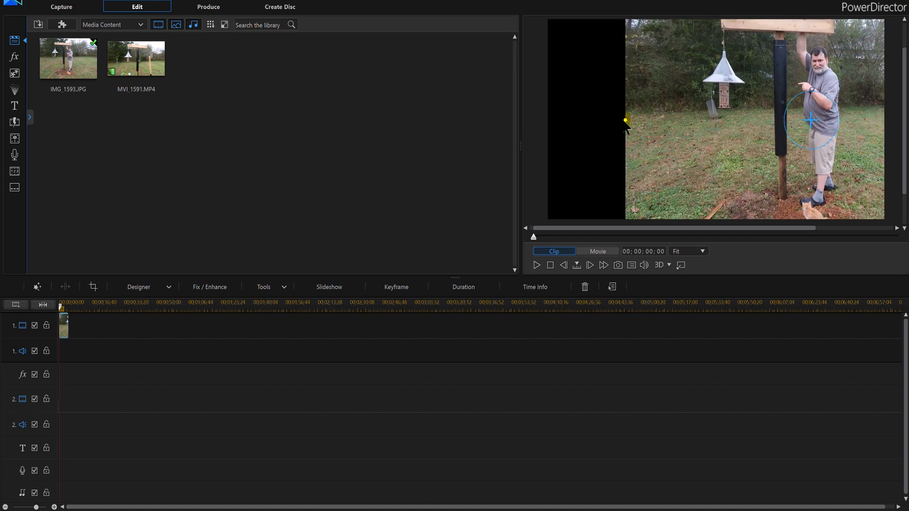
drag(811, 119, 762, 119)
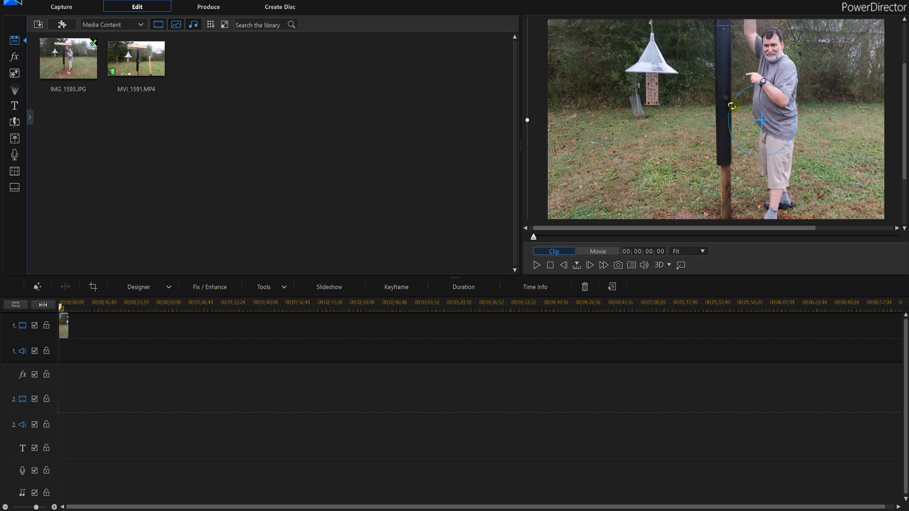
drag(762, 120, 716, 170)
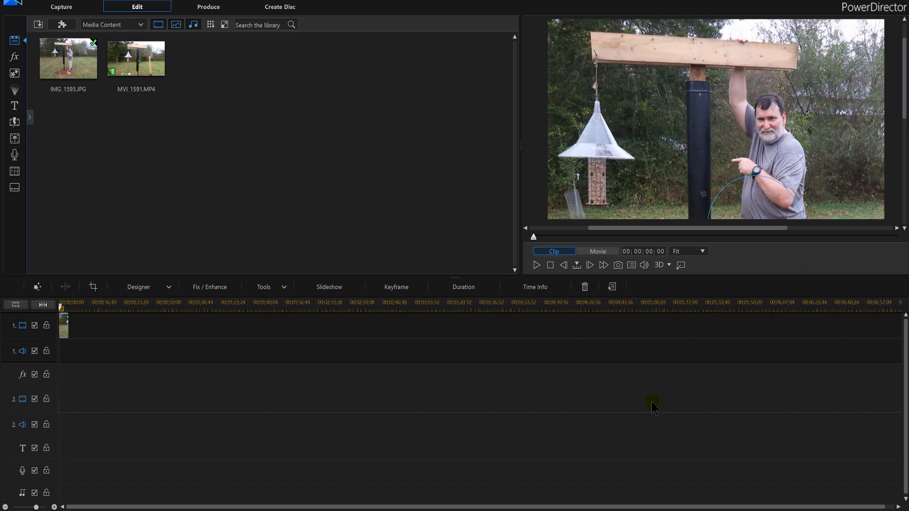
mouse_move(604, 375)
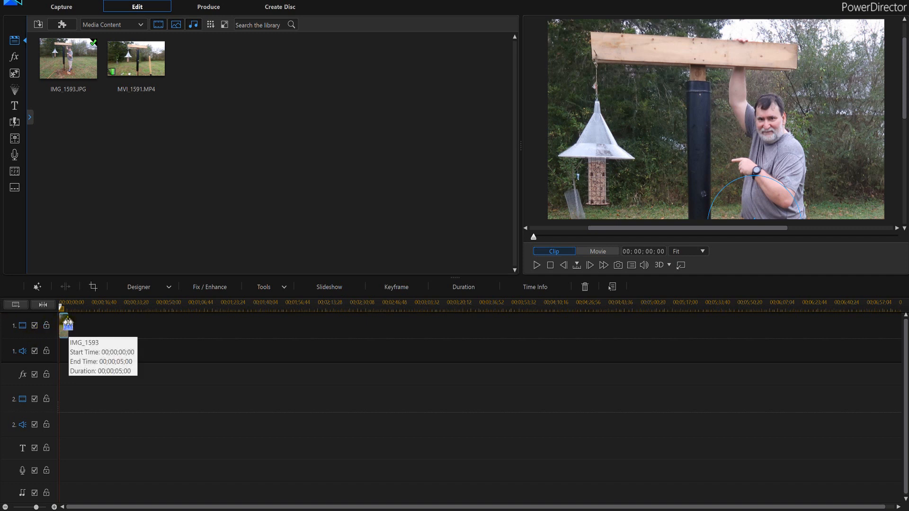
Step: Stretch the IMG_1593 clip to about 1:46 and return playback to the start
drag(73, 325, 263, 325)
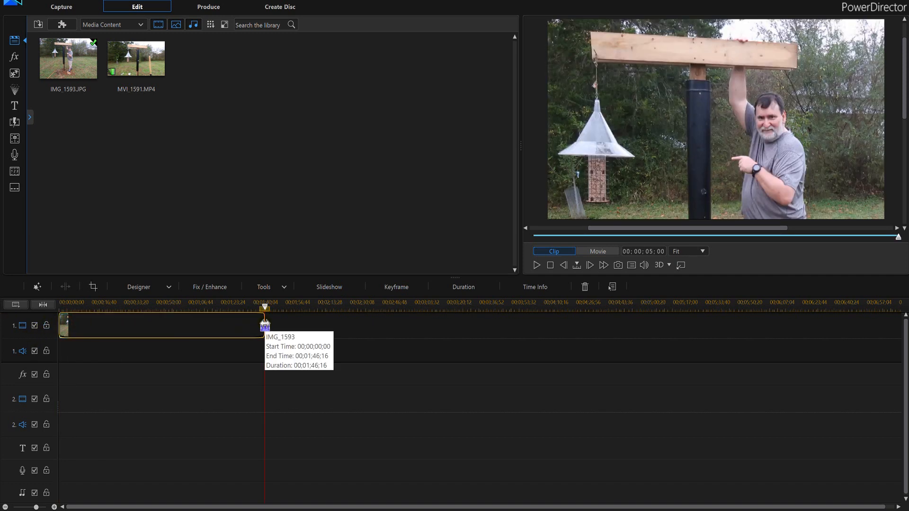
click(536, 265)
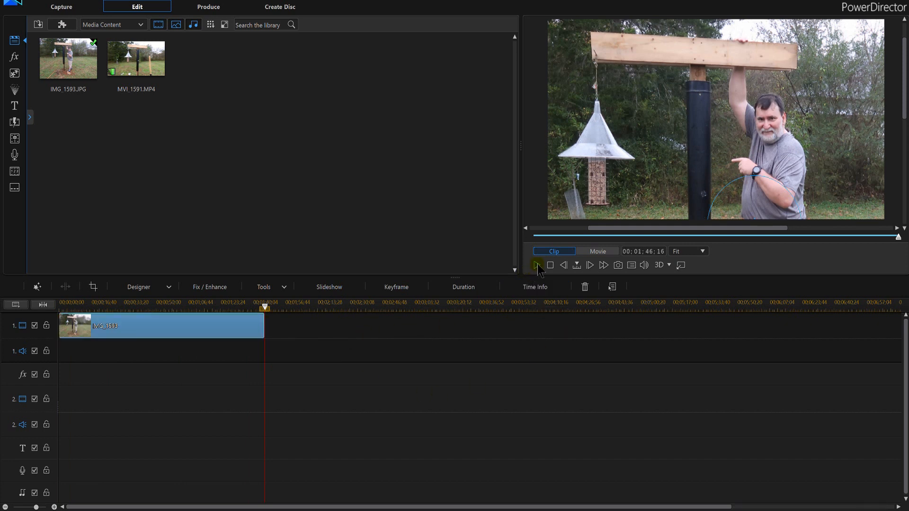
click(536, 265)
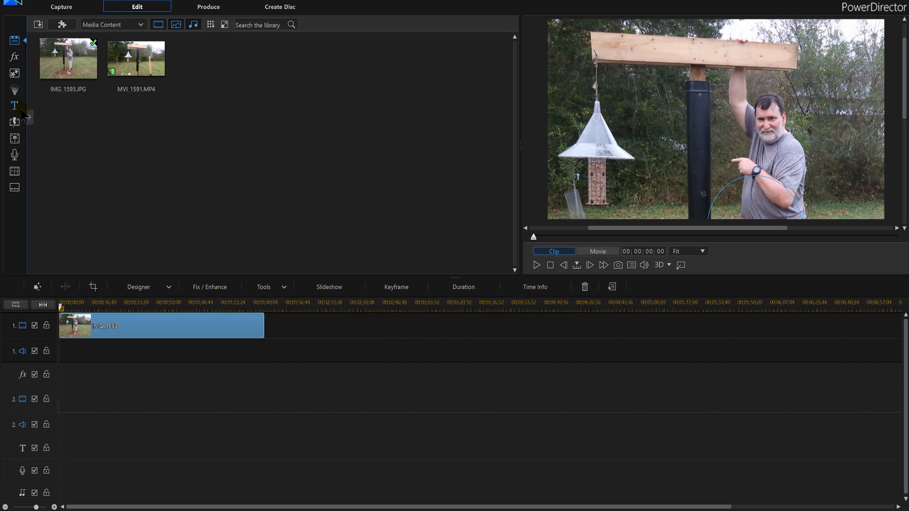
Step: Add a Default 'My Title' clip on track 2 and open it in Title Designer
click(14, 106)
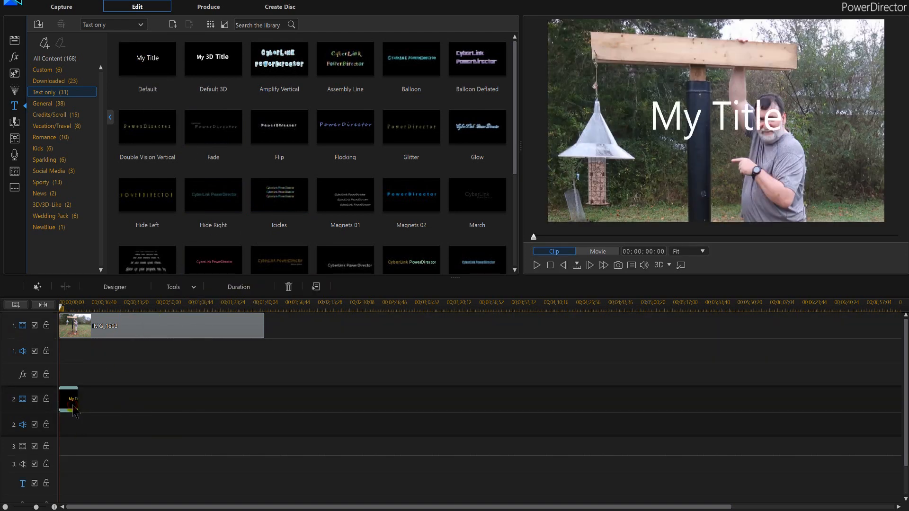
double_click(68, 399)
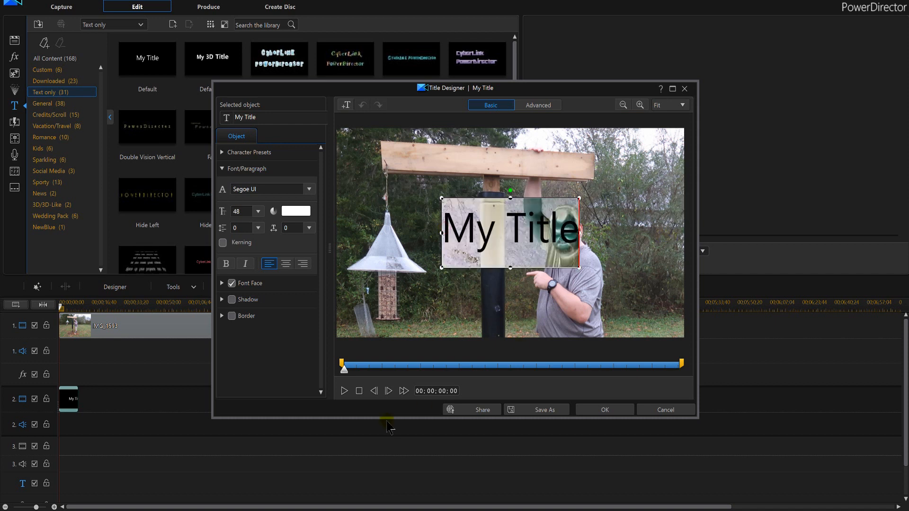
Step: Change the title text to 'DIY Squirrel Baffle' and move it to the top of the photo
text(0)
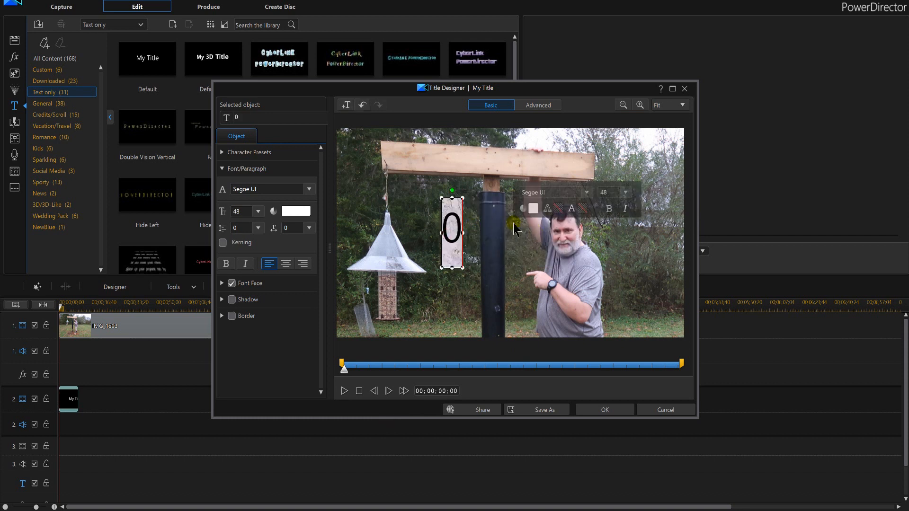
text(DIY)
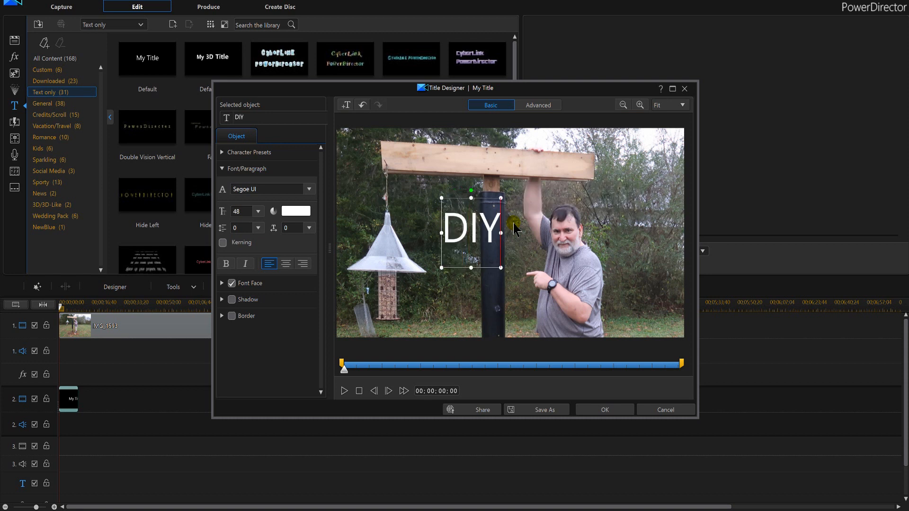
text(Squirrel Baffle)
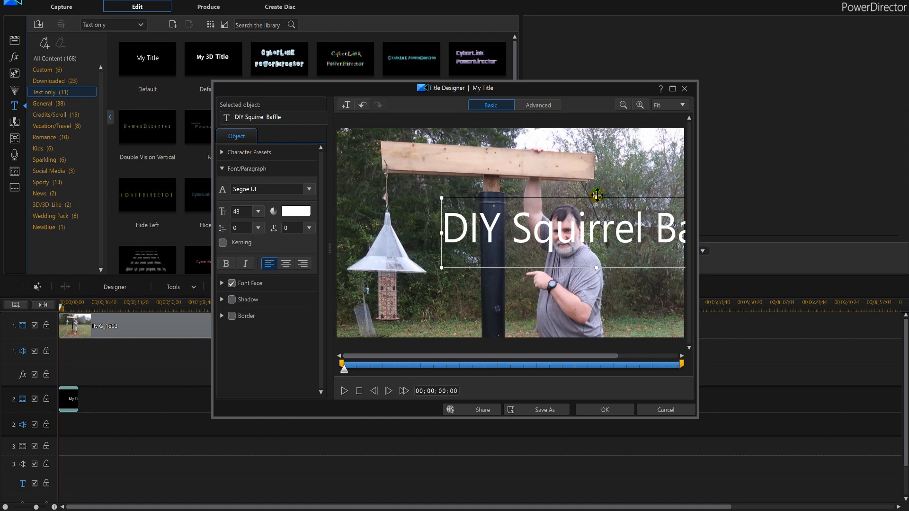
drag(596, 195, 500, 132)
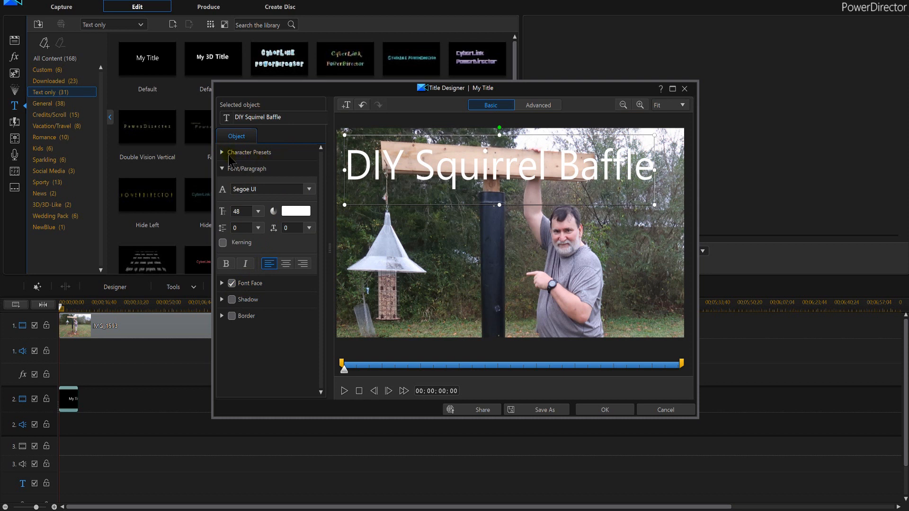
Step: Apply the bold yellow Character Preset and enlarge the title to span the frame width
click(222, 153)
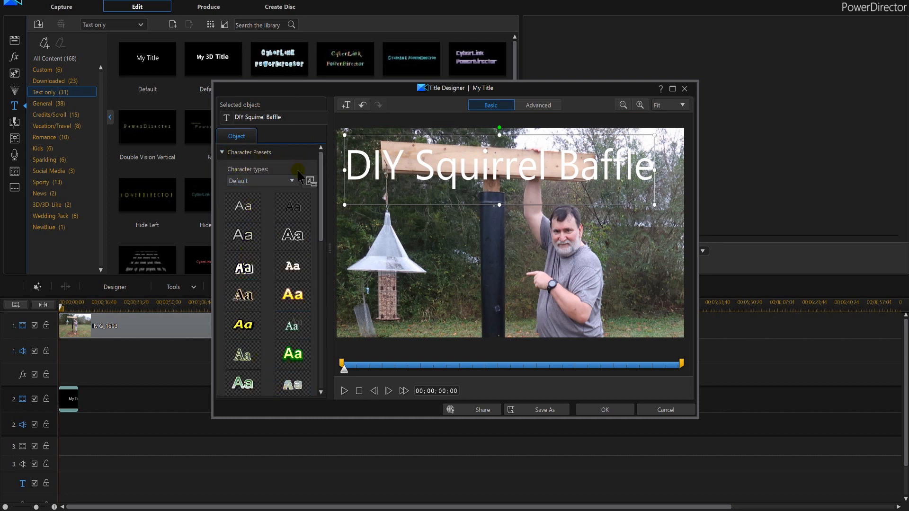
click(242, 325)
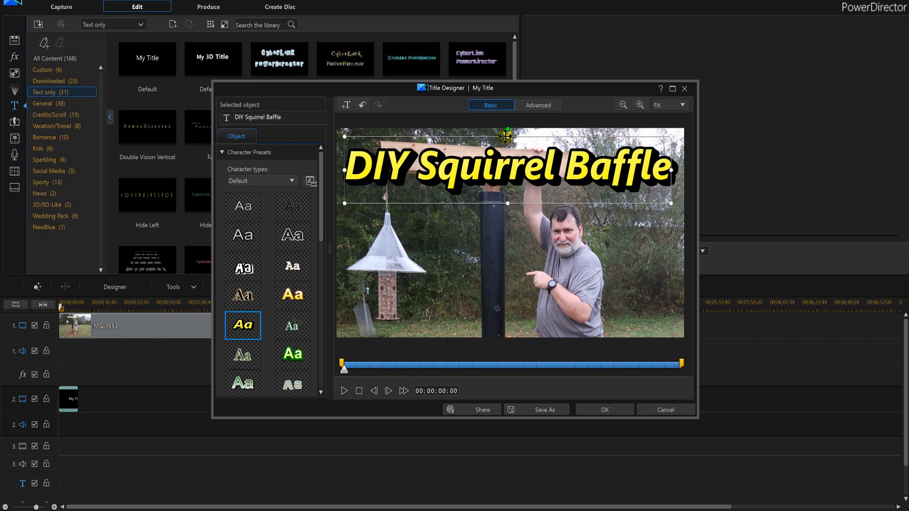
drag(506, 136, 506, 147)
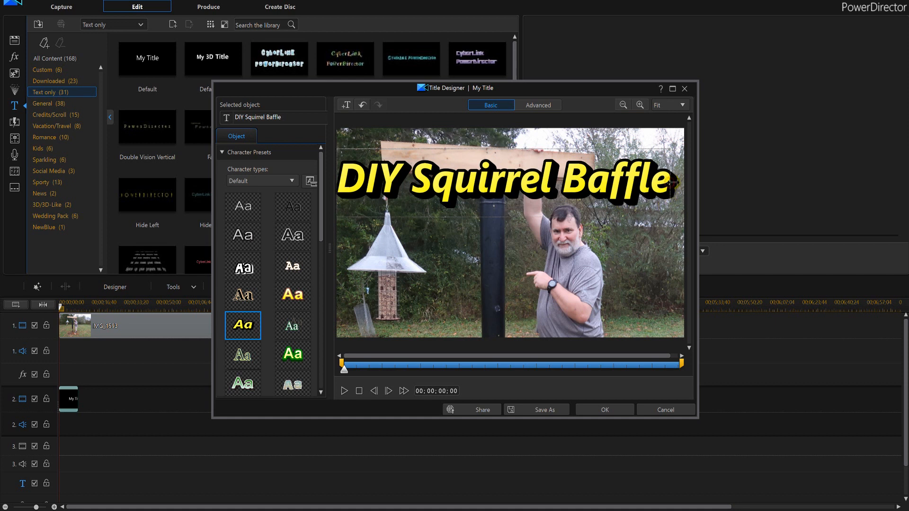
Step: Review the remaining title properties and apply the edits with OK
click(504, 177)
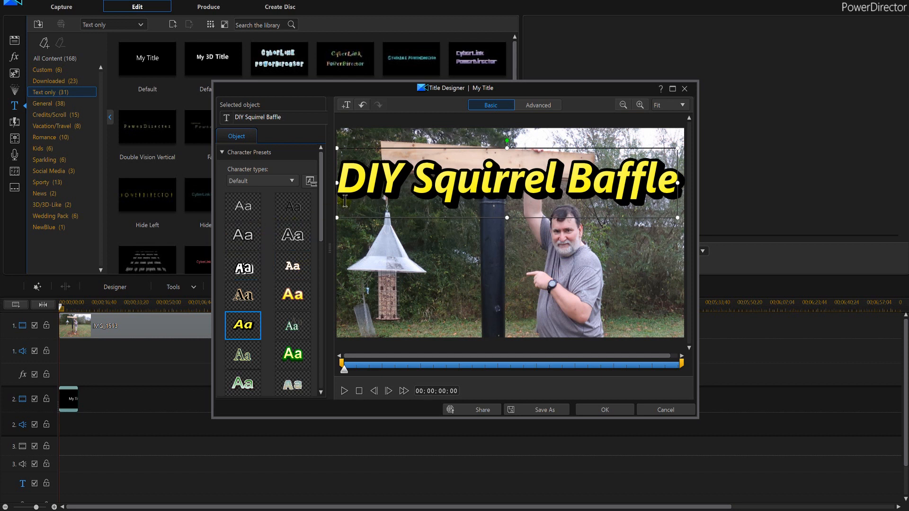
scroll(down, 3)
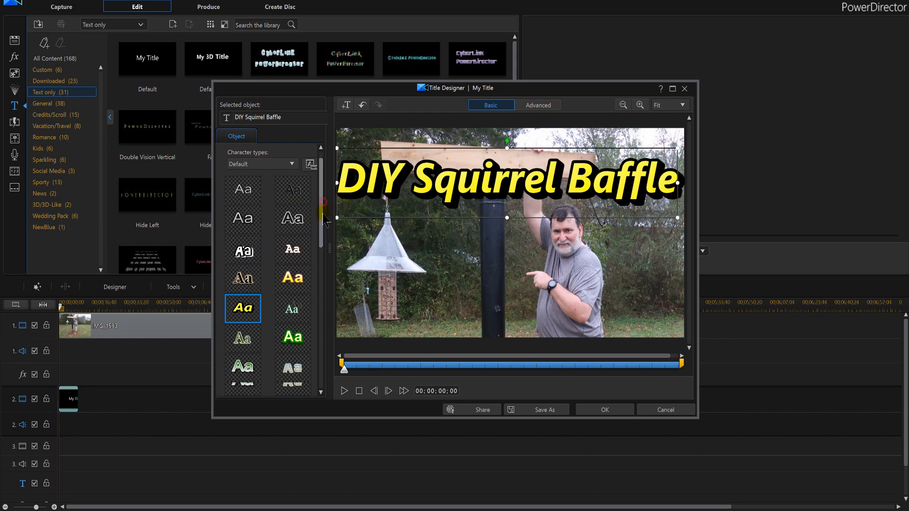
scroll(down, 3)
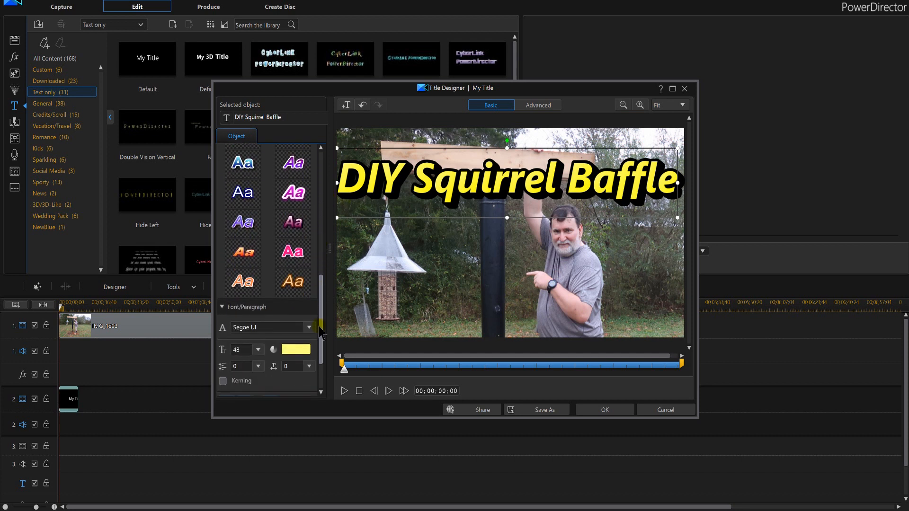
scroll(down, 3)
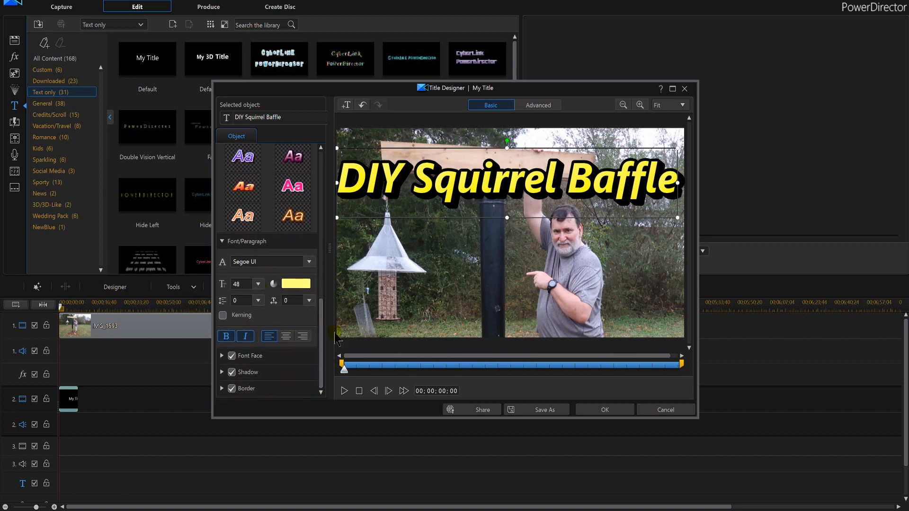
mouse_move(199, 382)
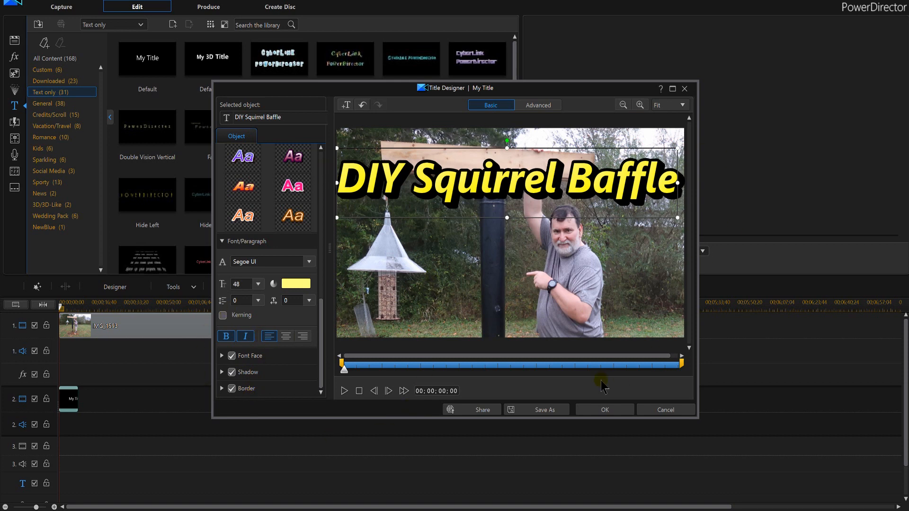
click(604, 410)
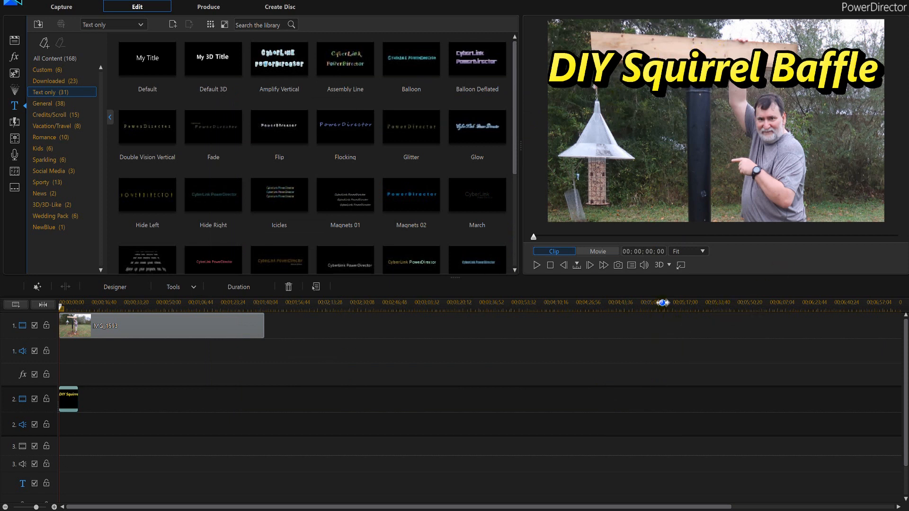
mouse_move(631, 265)
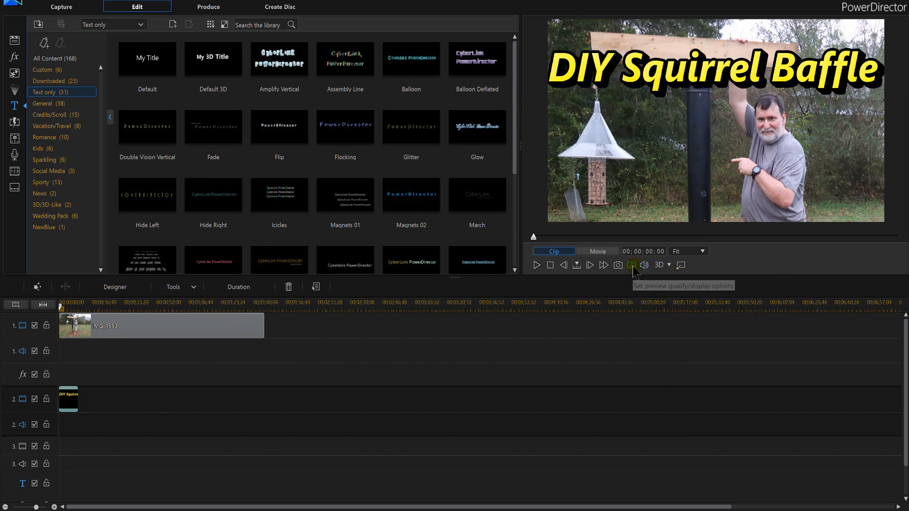
mouse_move(618, 265)
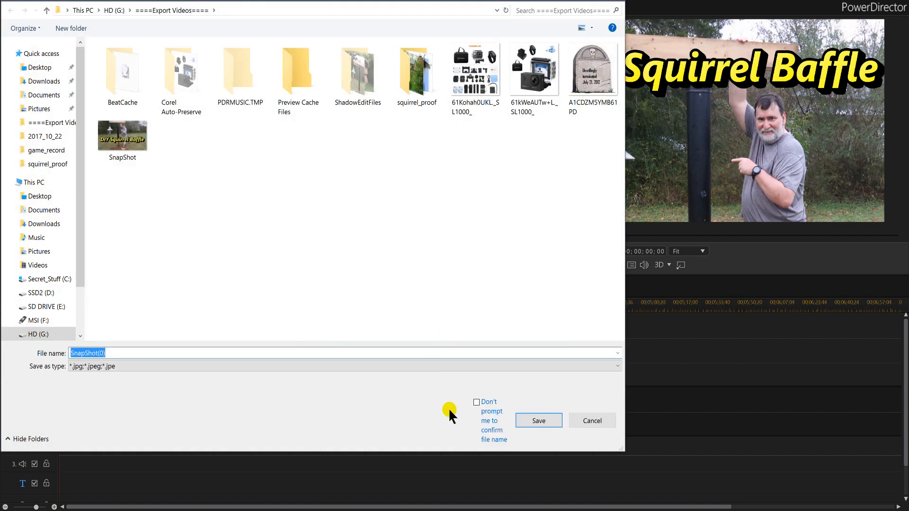
Step: Save the titled snapshot as SnapShot(0).jpg into the Media Room
click(537, 420)
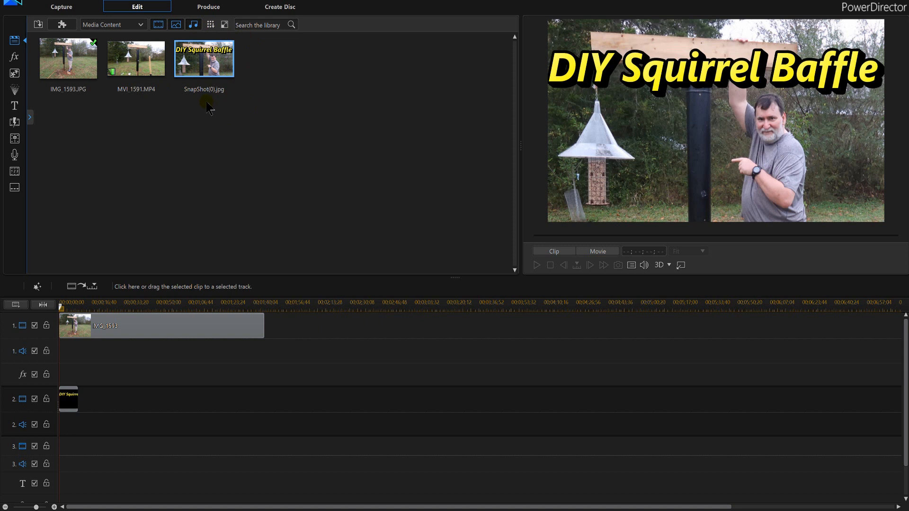
mouse_move(433, 157)
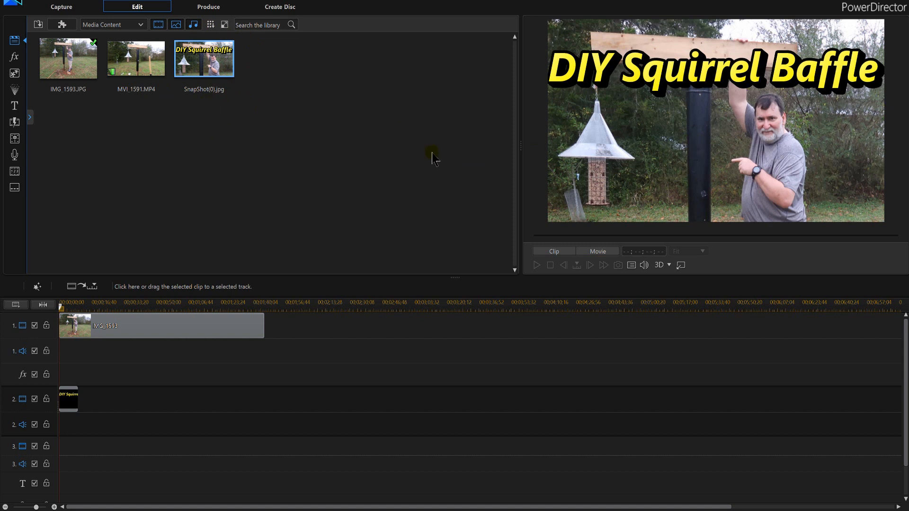
Step: Add MVI_1591.MP4 to track 1 and scrub to a frame showing the feeder
click(135, 58)
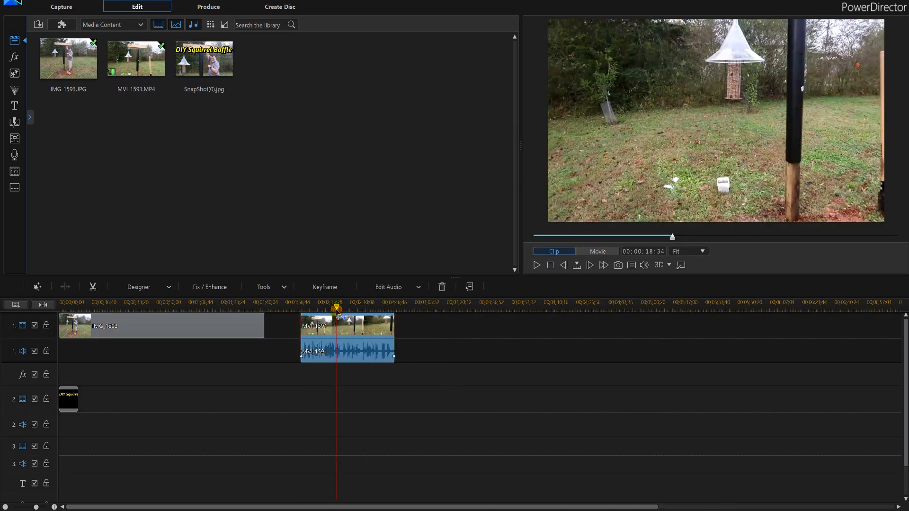
drag(337, 309, 345, 309)
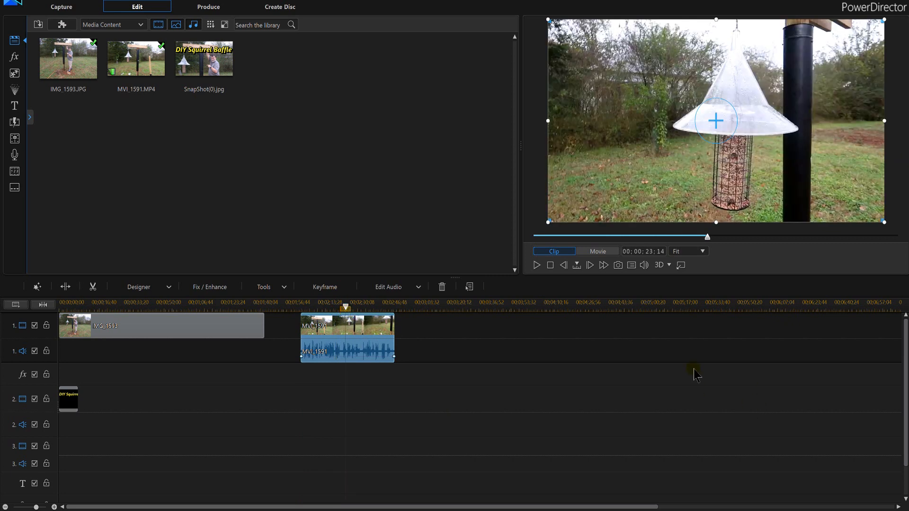
click(14, 106)
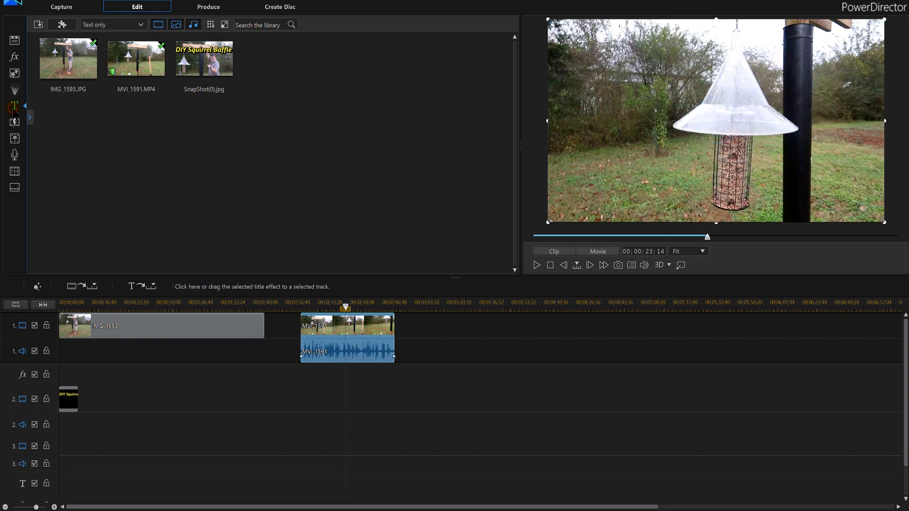
Step: Place a Default title on track 2 above the video and open it in Title Designer
click(14, 106)
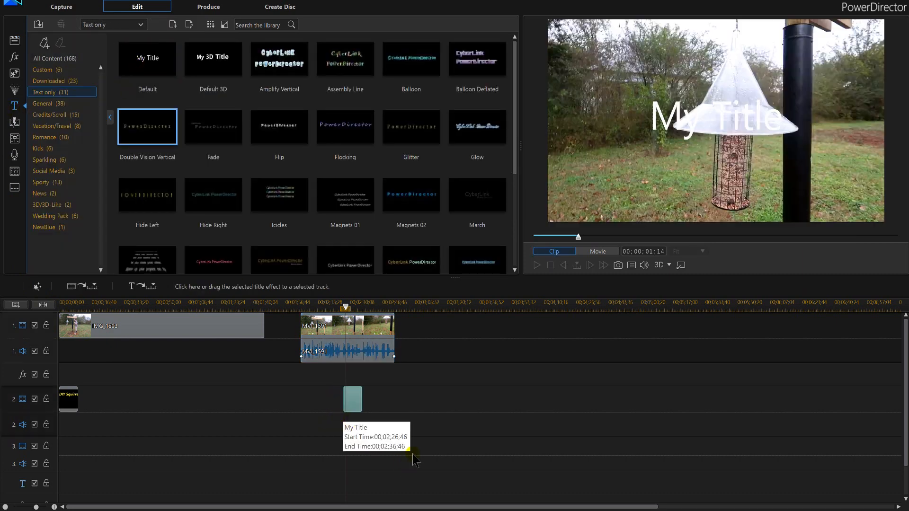
click(352, 399)
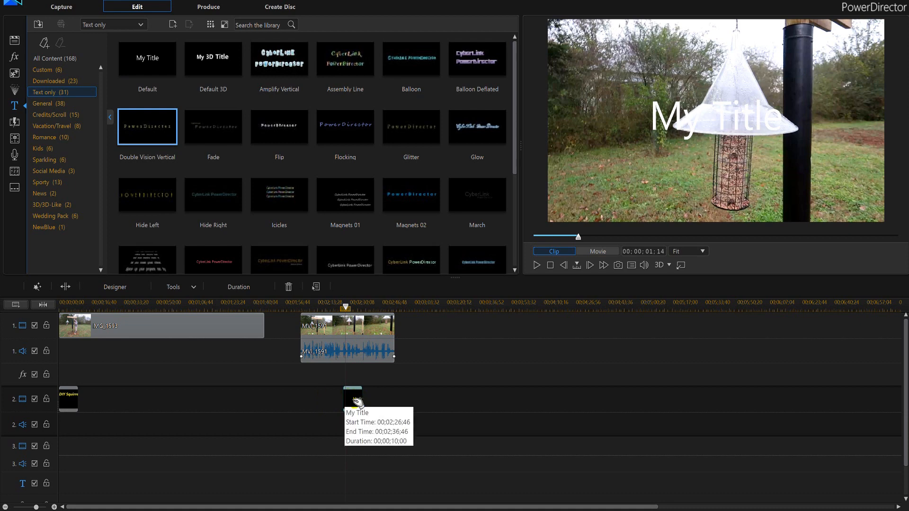
double_click(352, 398)
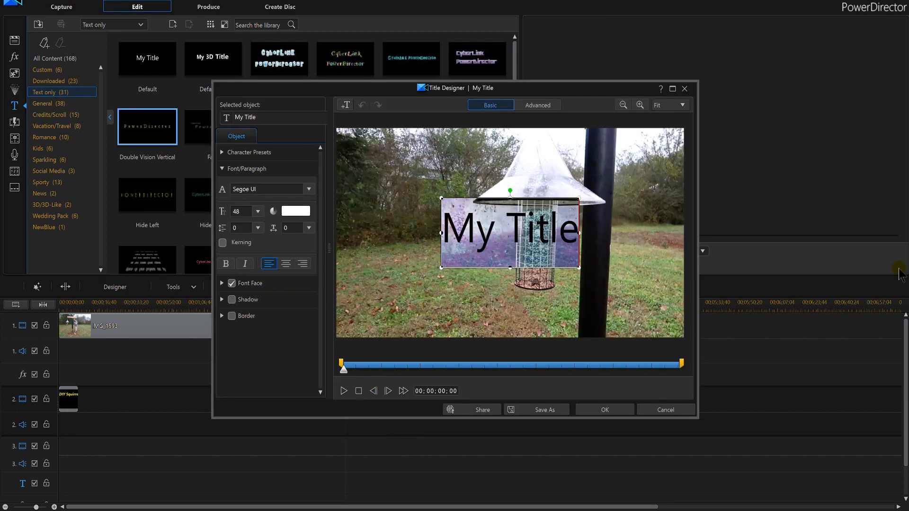
Step: Set the title to 'DIY Squirrel Baffle' in the yellow preset at the top and apply with OK
text(DIY Squi)
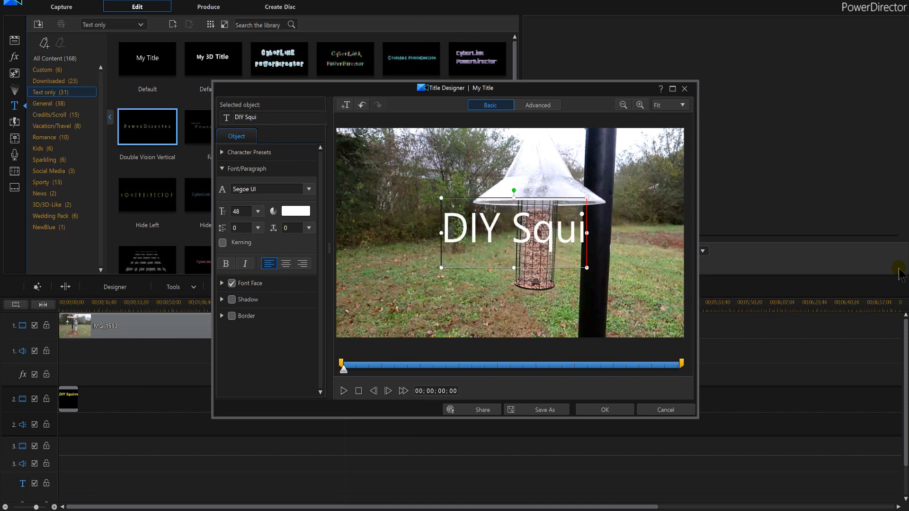
text(rrel Baffle)
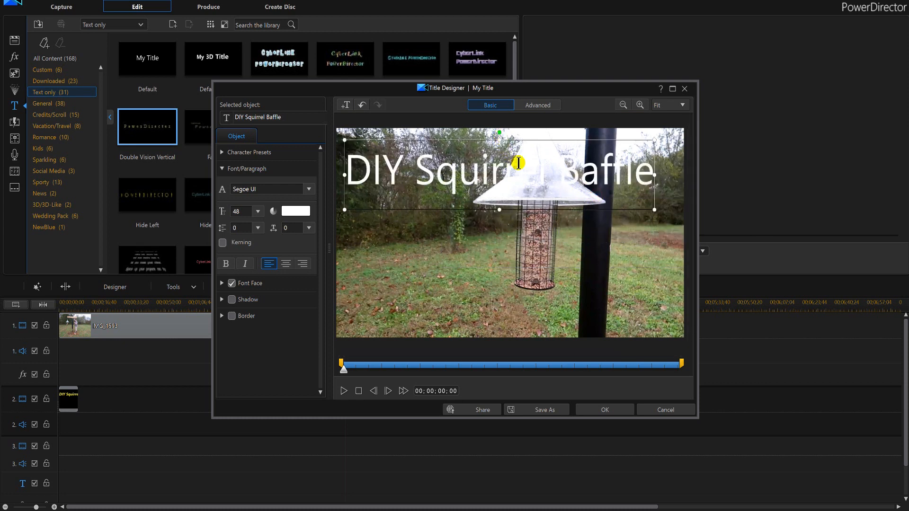
mouse_move(655, 175)
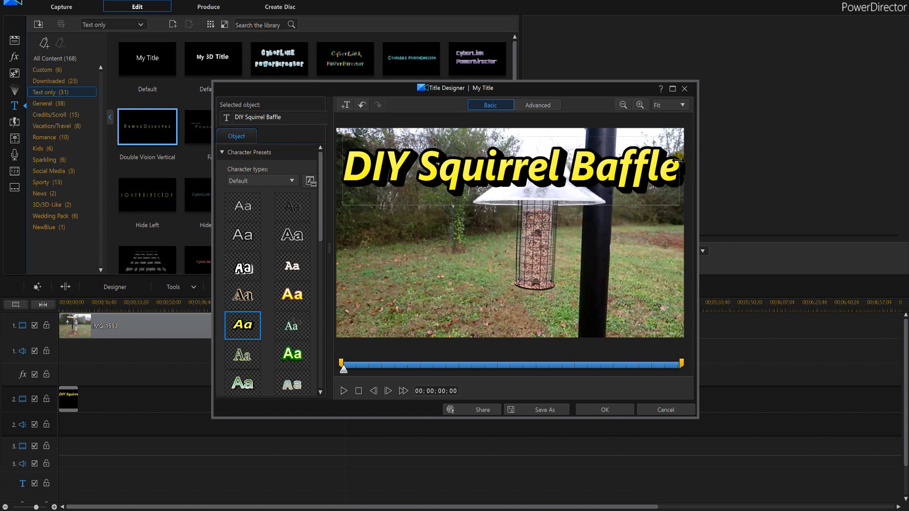
click(603, 410)
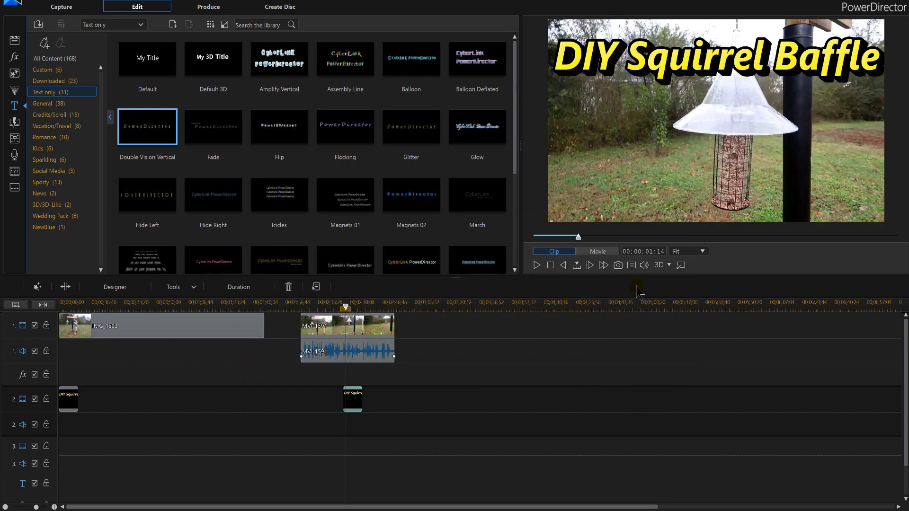
mouse_move(617, 265)
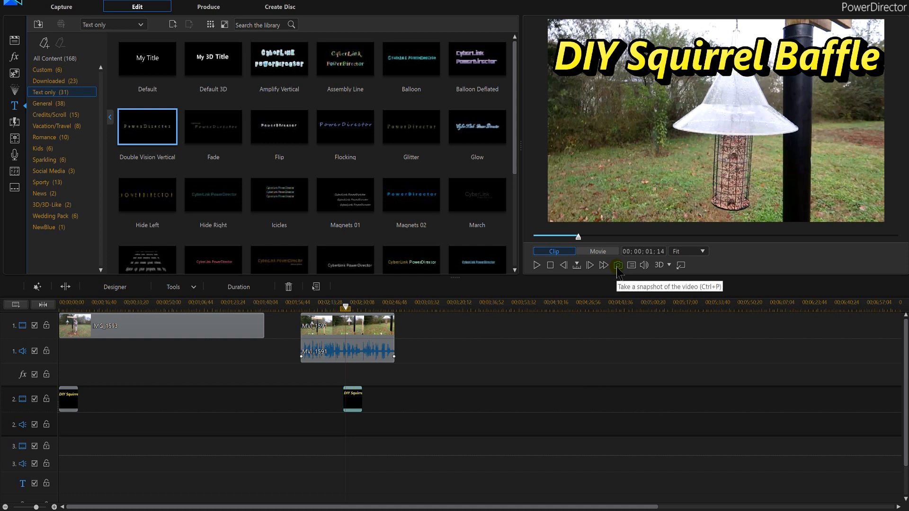
Step: Capture a snapshot of the titled video frame with the camera button
click(617, 265)
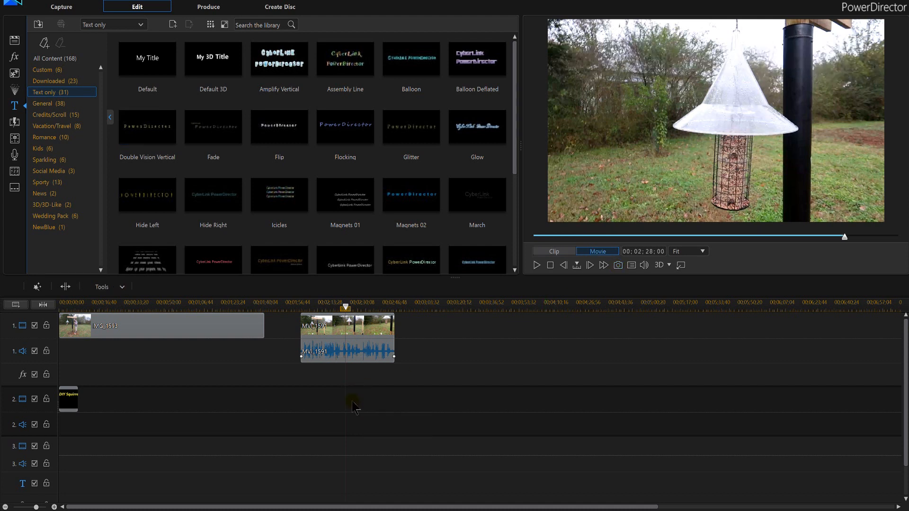
mouse_move(392, 365)
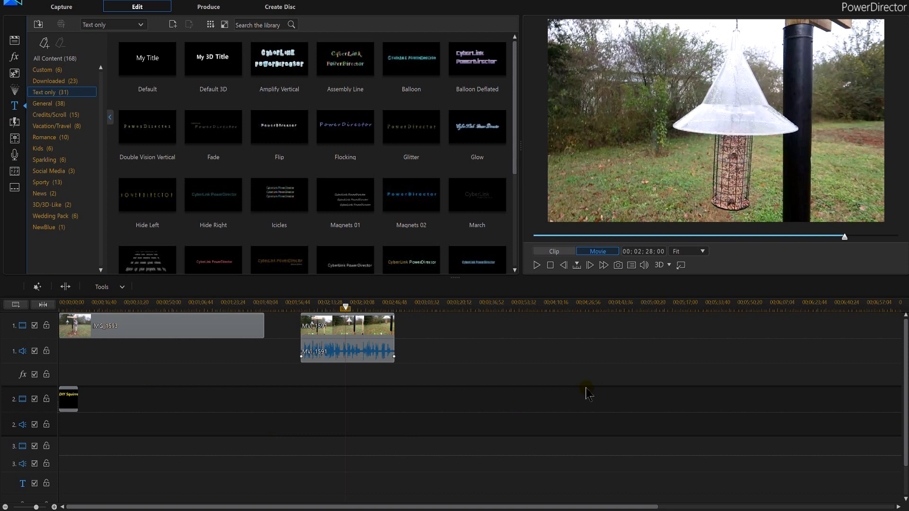
mouse_move(587, 393)
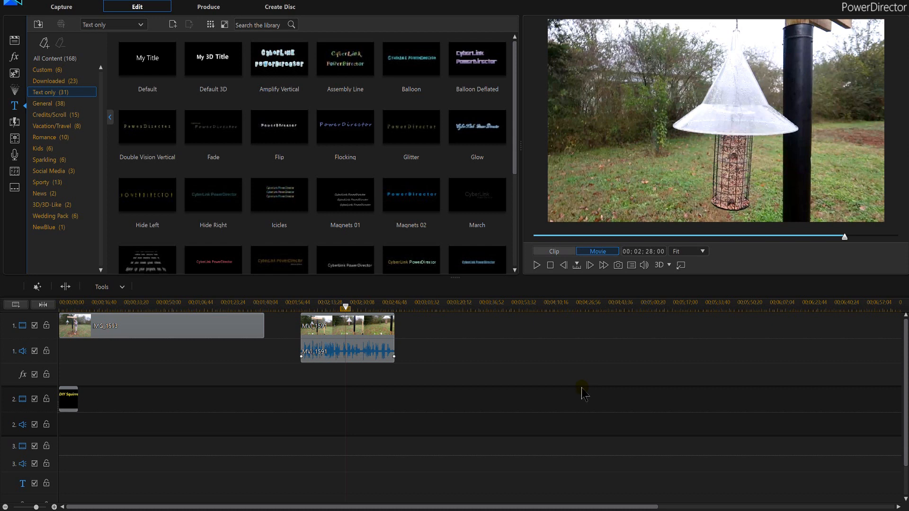
mouse_move(540, 386)
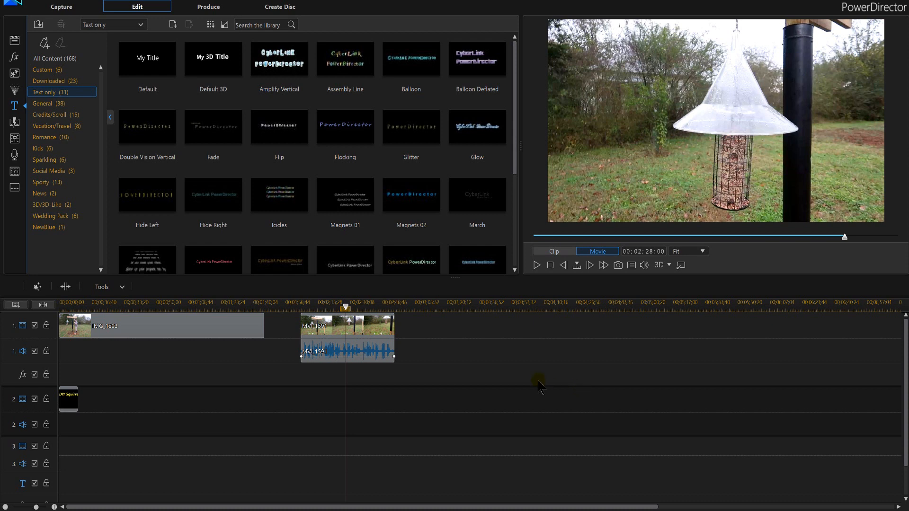
mouse_move(528, 381)
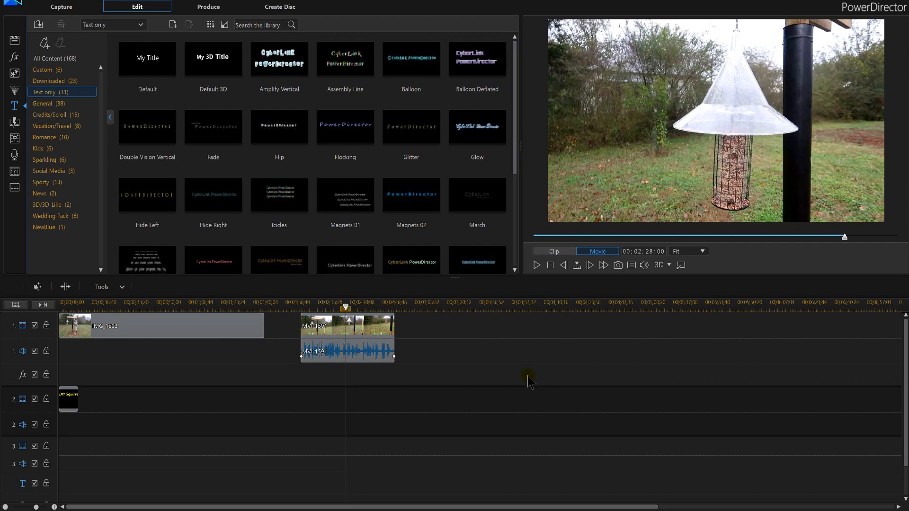